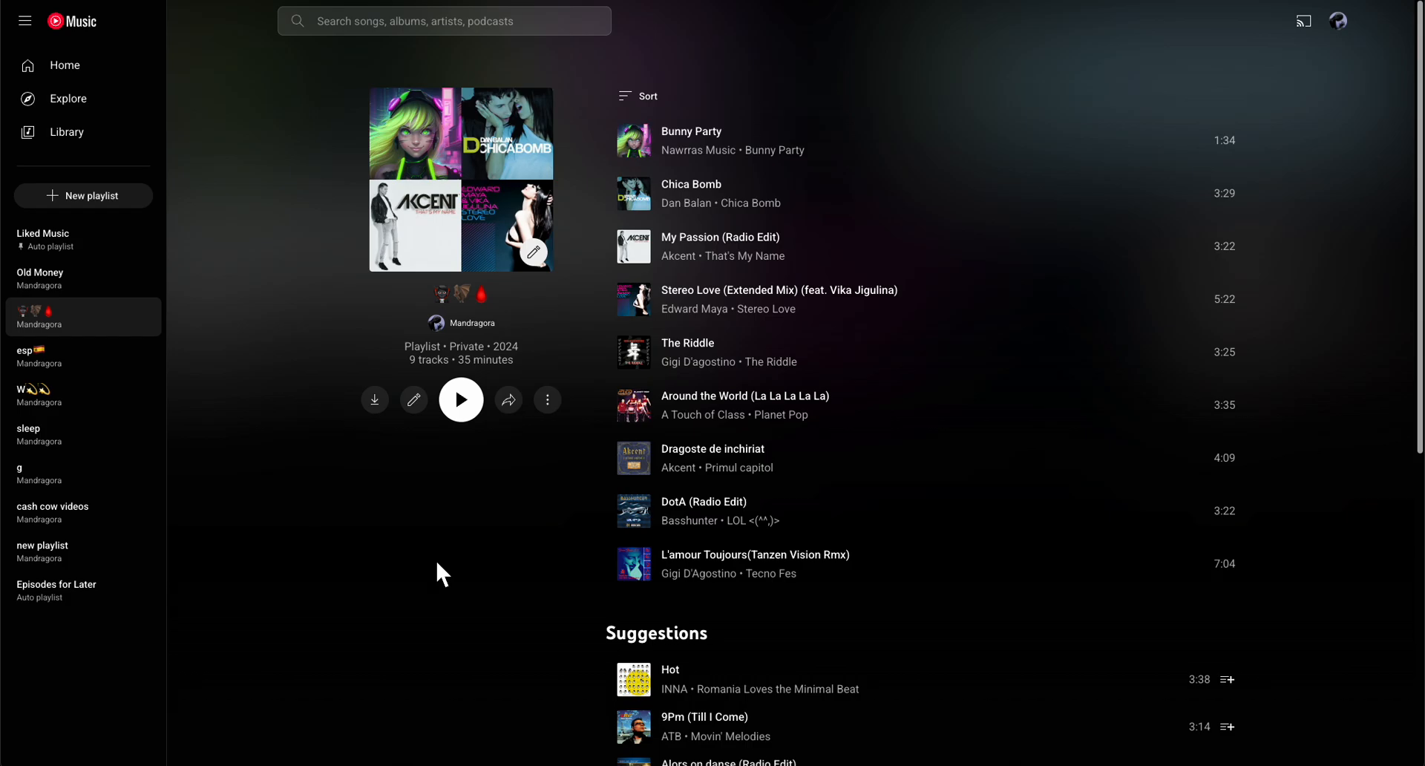
pyautogui.moveTo(376, 264)
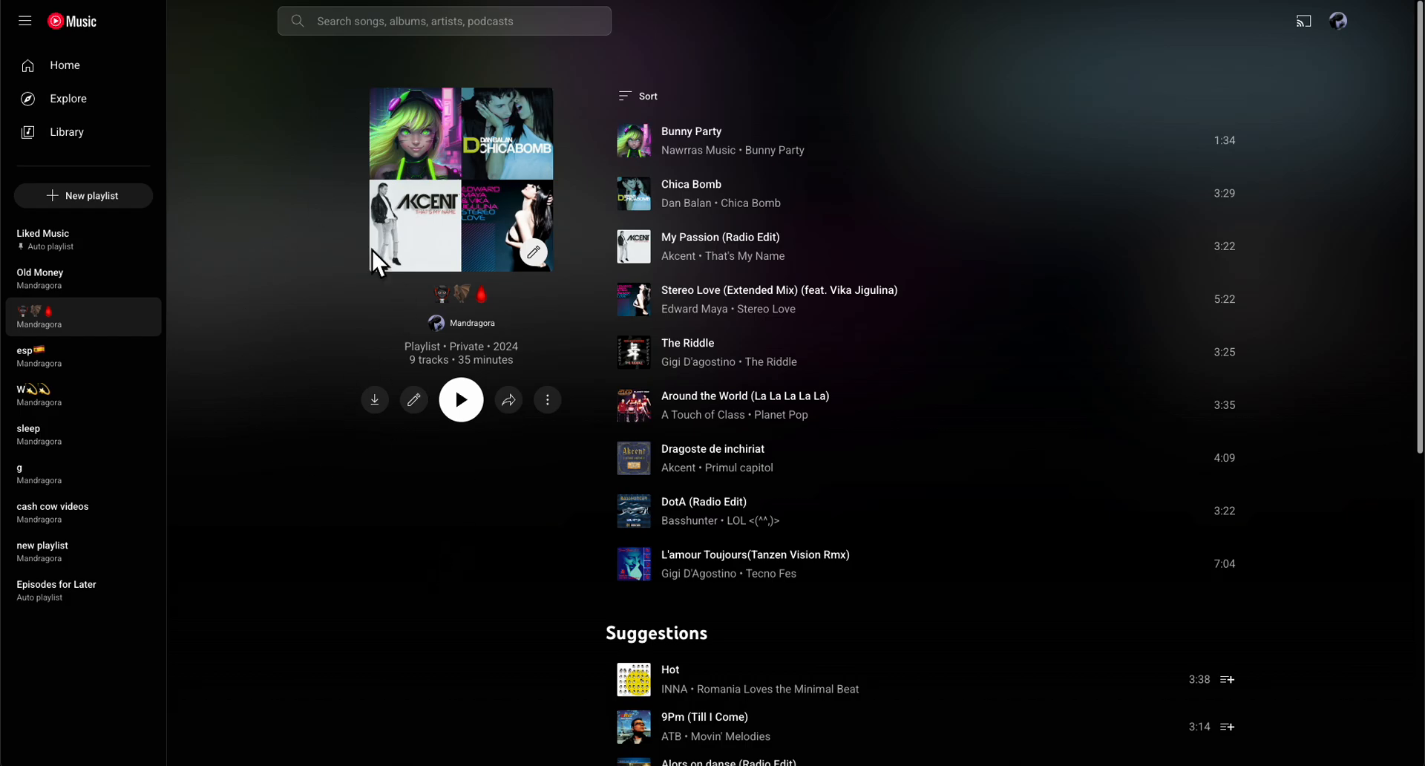
pyautogui.moveTo(145, 322)
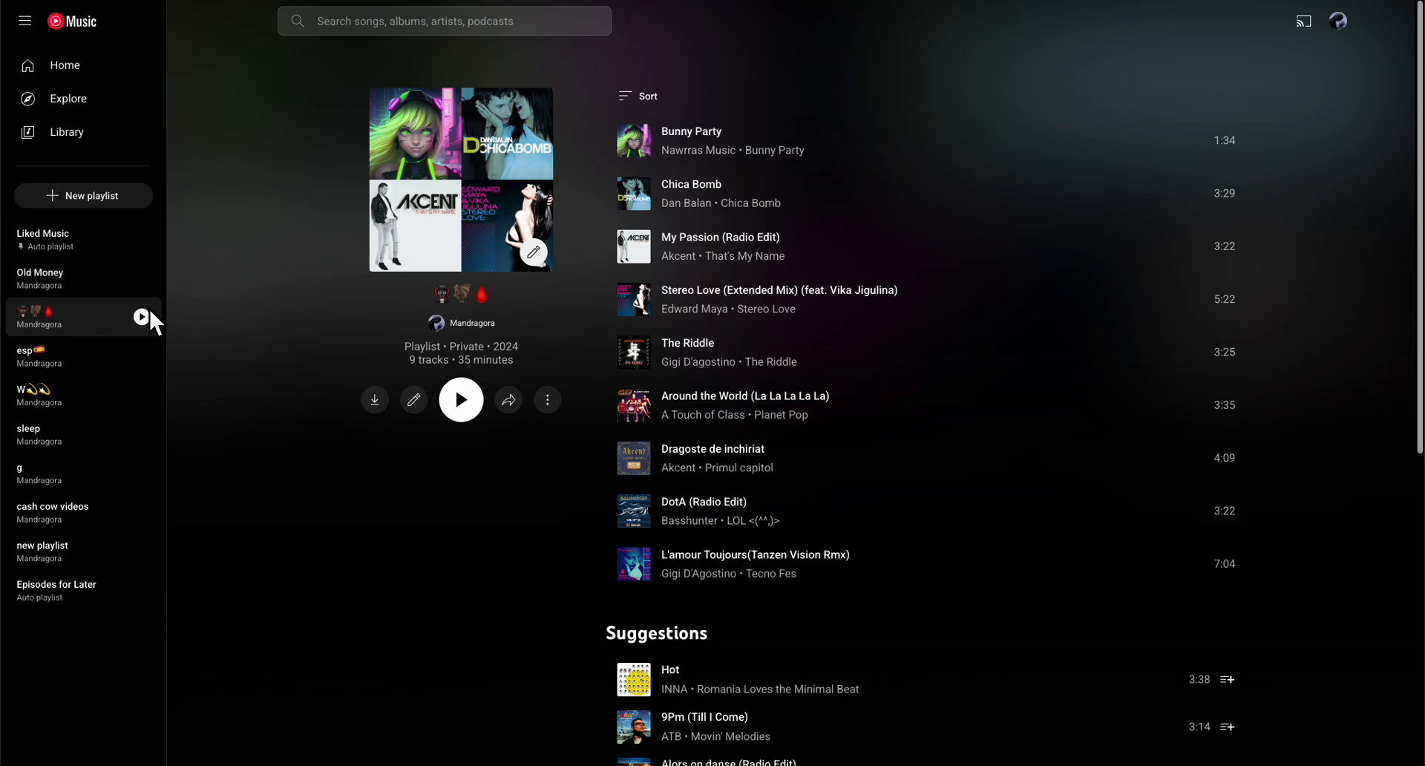
pyautogui.moveTo(484, 330)
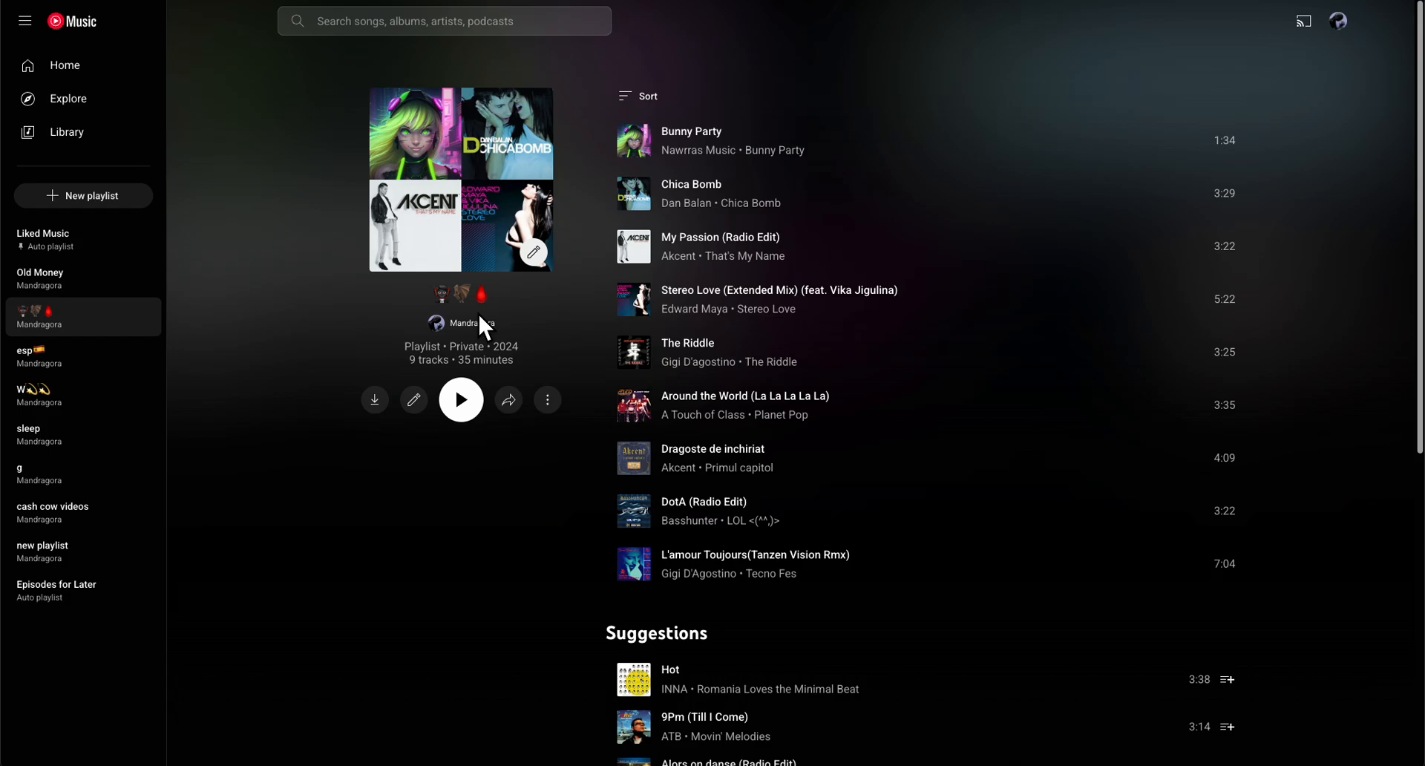
pyautogui.moveTo(234, 181)
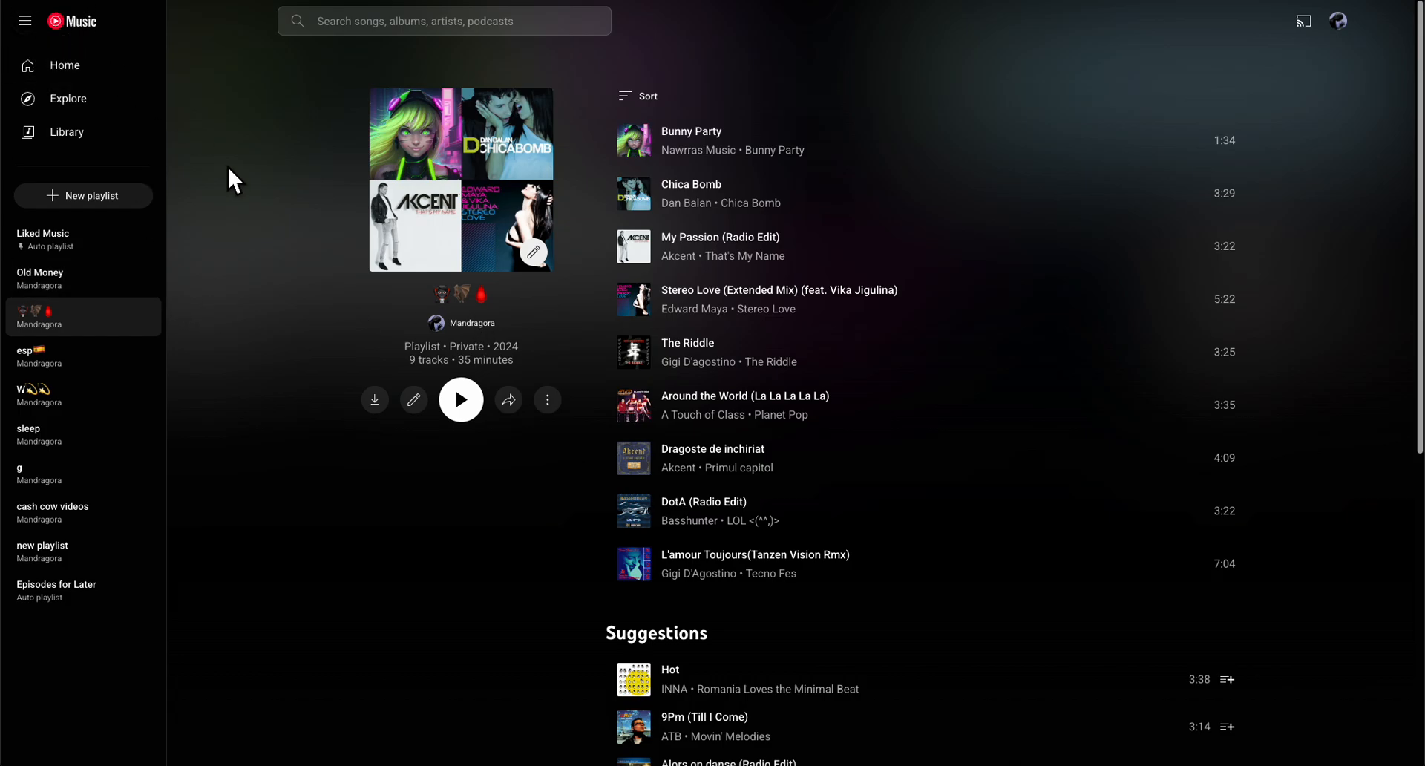
pyautogui.moveTo(445, 445)
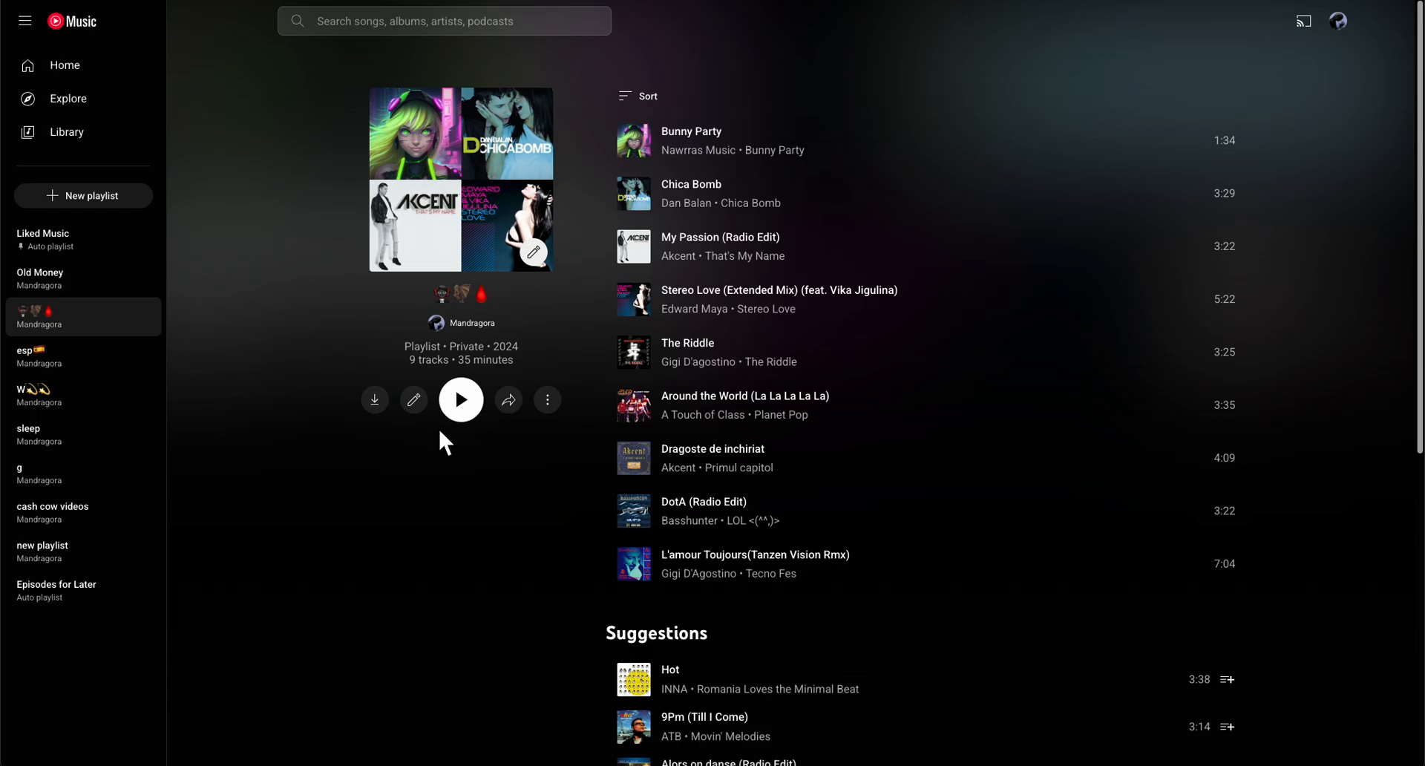
# Attempt to share the playlist, triggering the 'Your playlist is private' notice
pyautogui.click(507, 399)
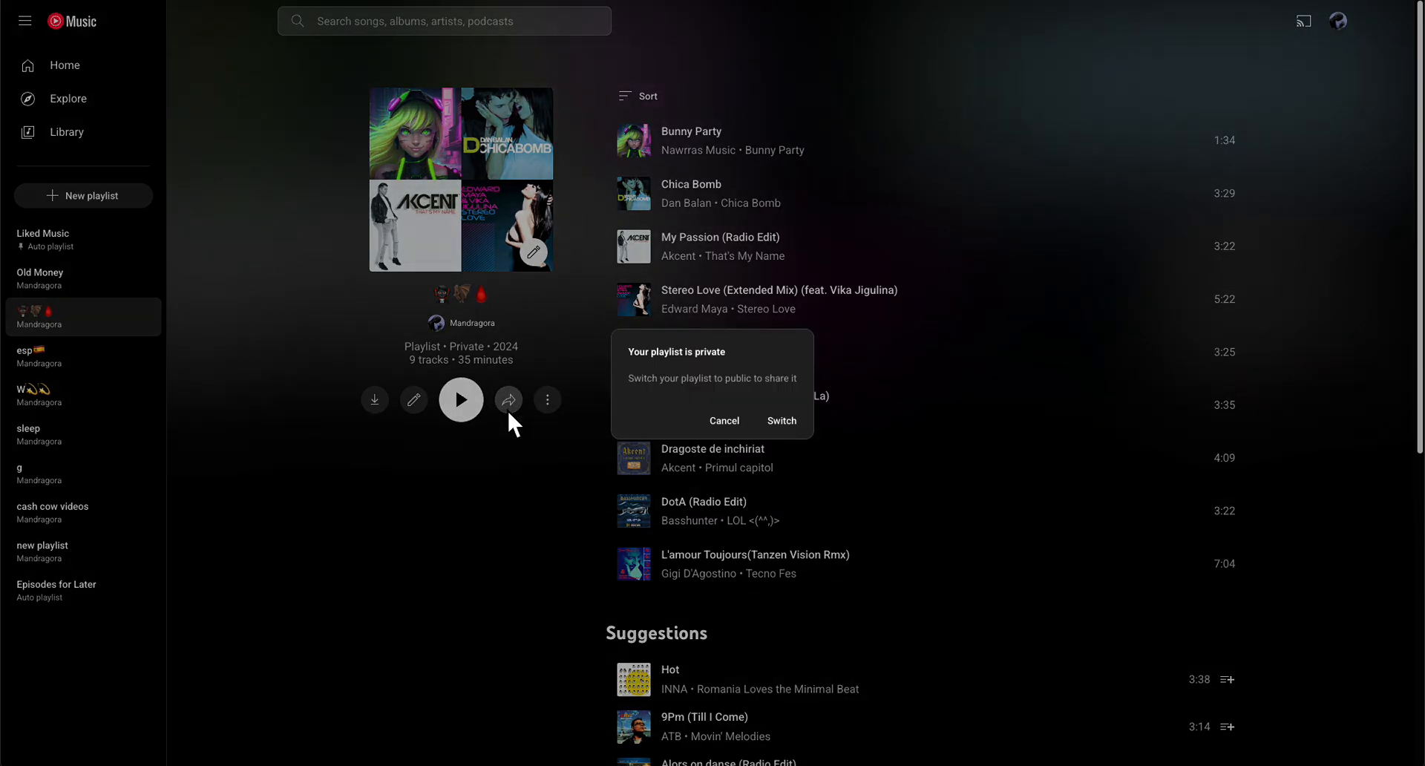
pyautogui.moveTo(670, 399)
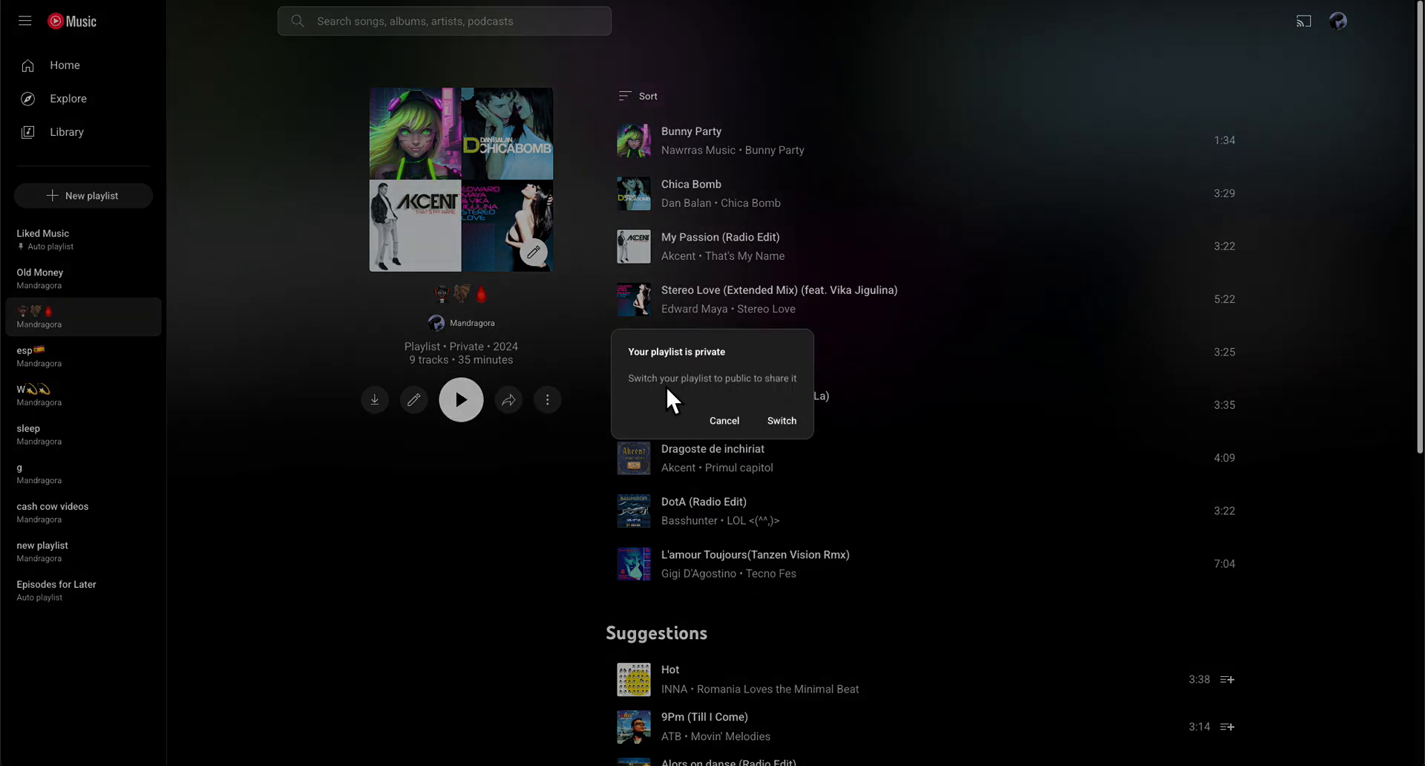
pyautogui.moveTo(680, 391)
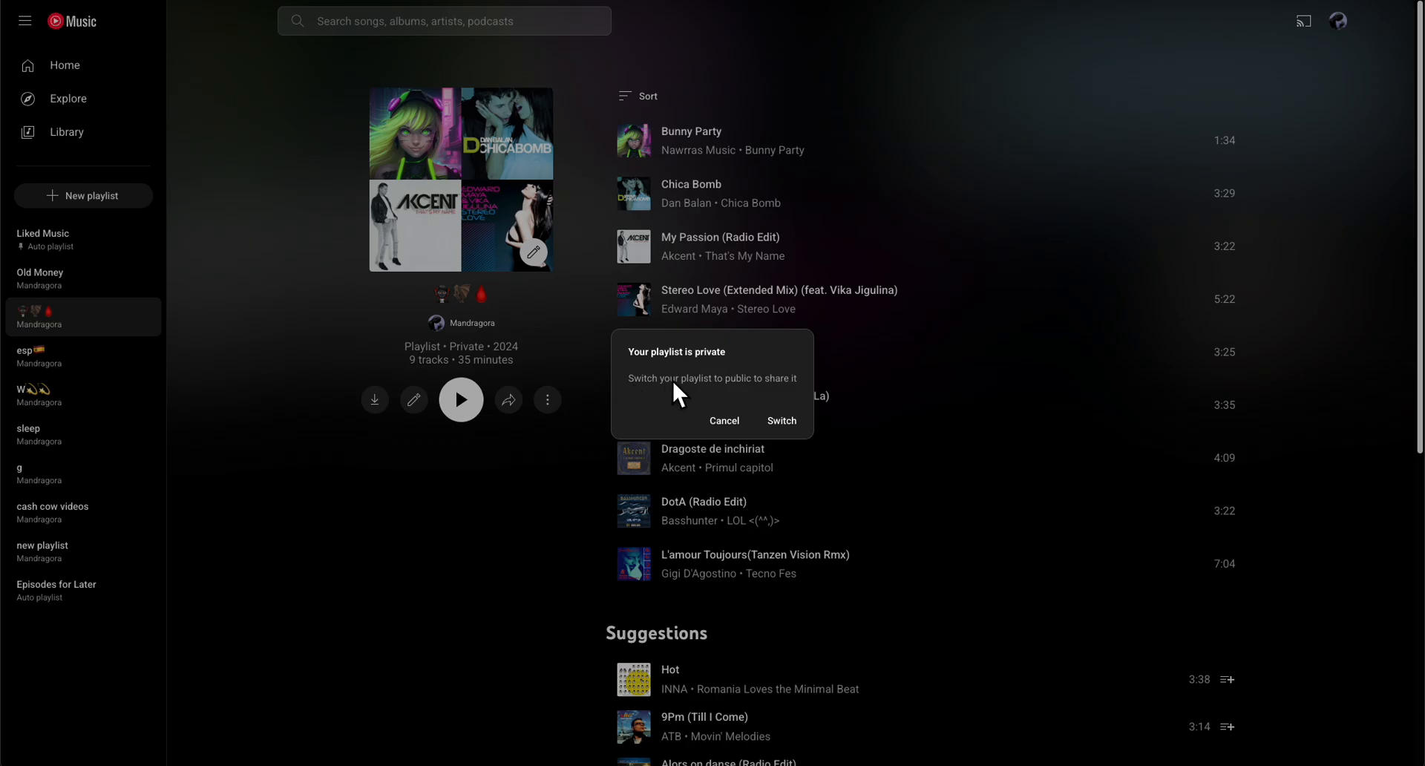
pyautogui.moveTo(725, 420)
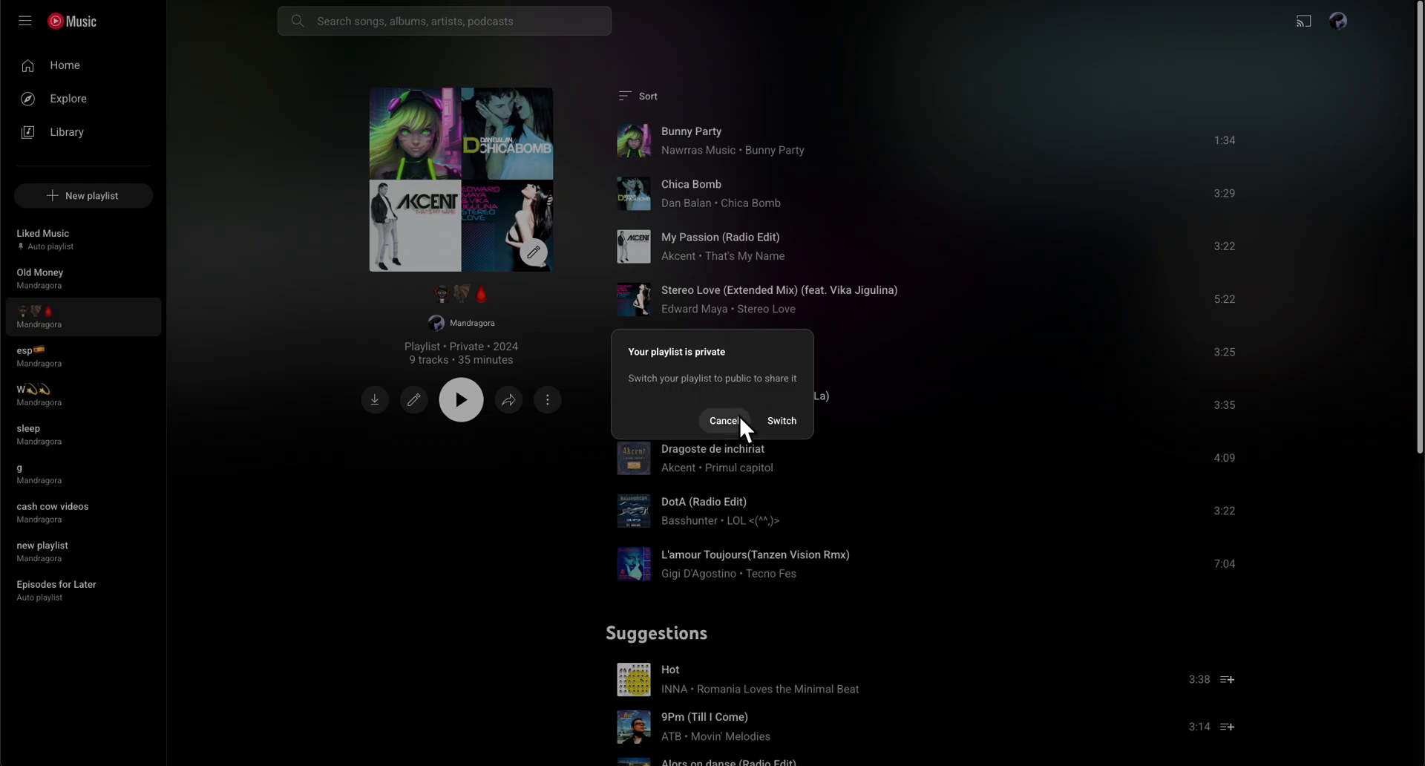
# Switch the playlist's Privacy setting to Public and save the change
pyautogui.click(724, 420)
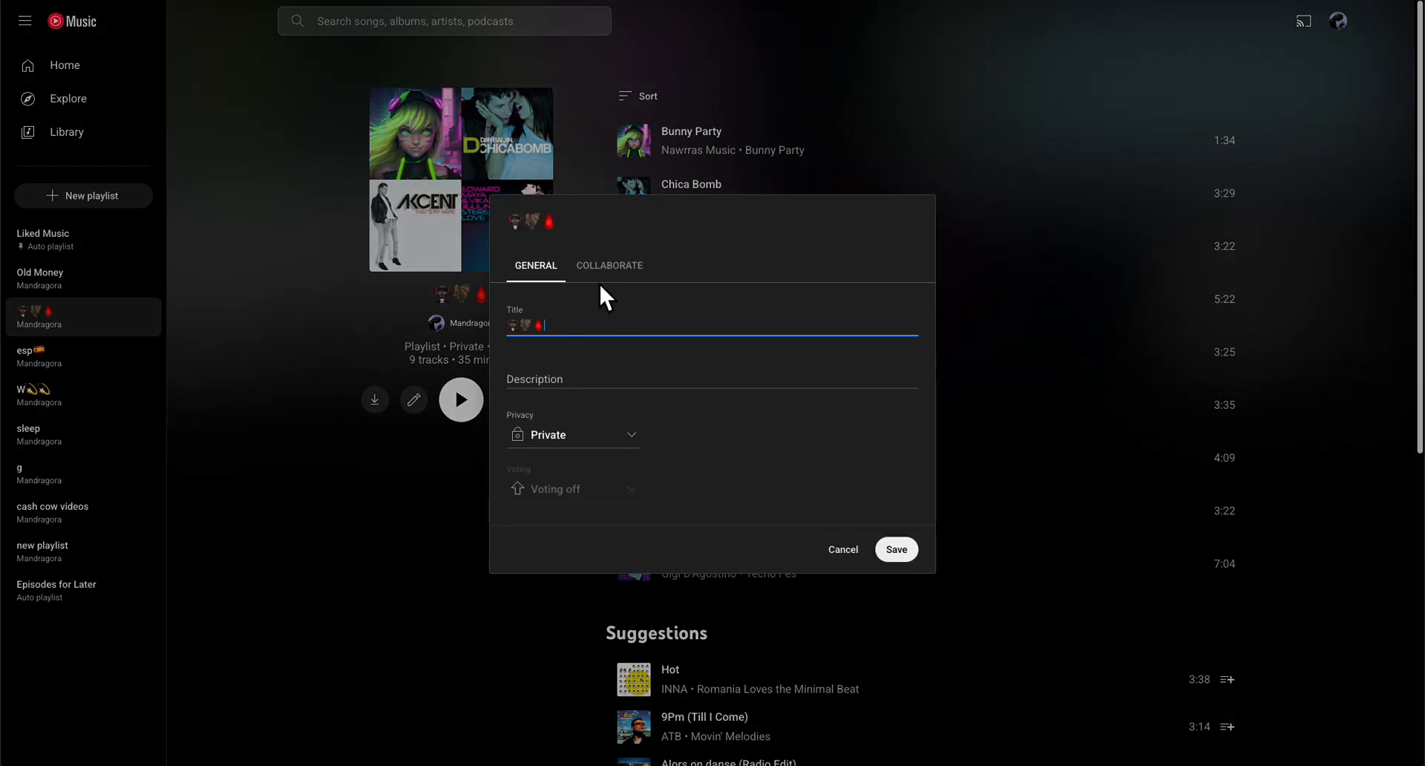
pyautogui.click(573, 434)
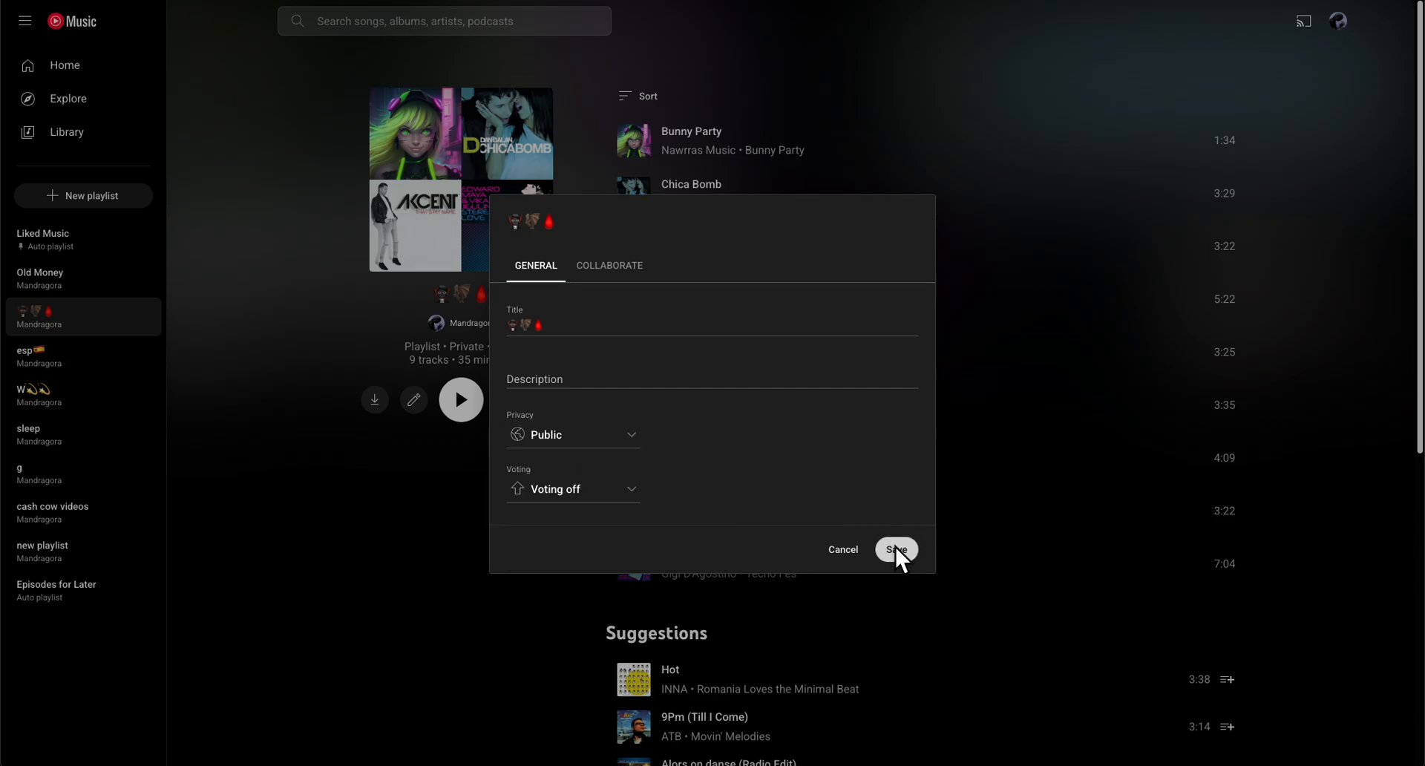
pyautogui.click(895, 549)
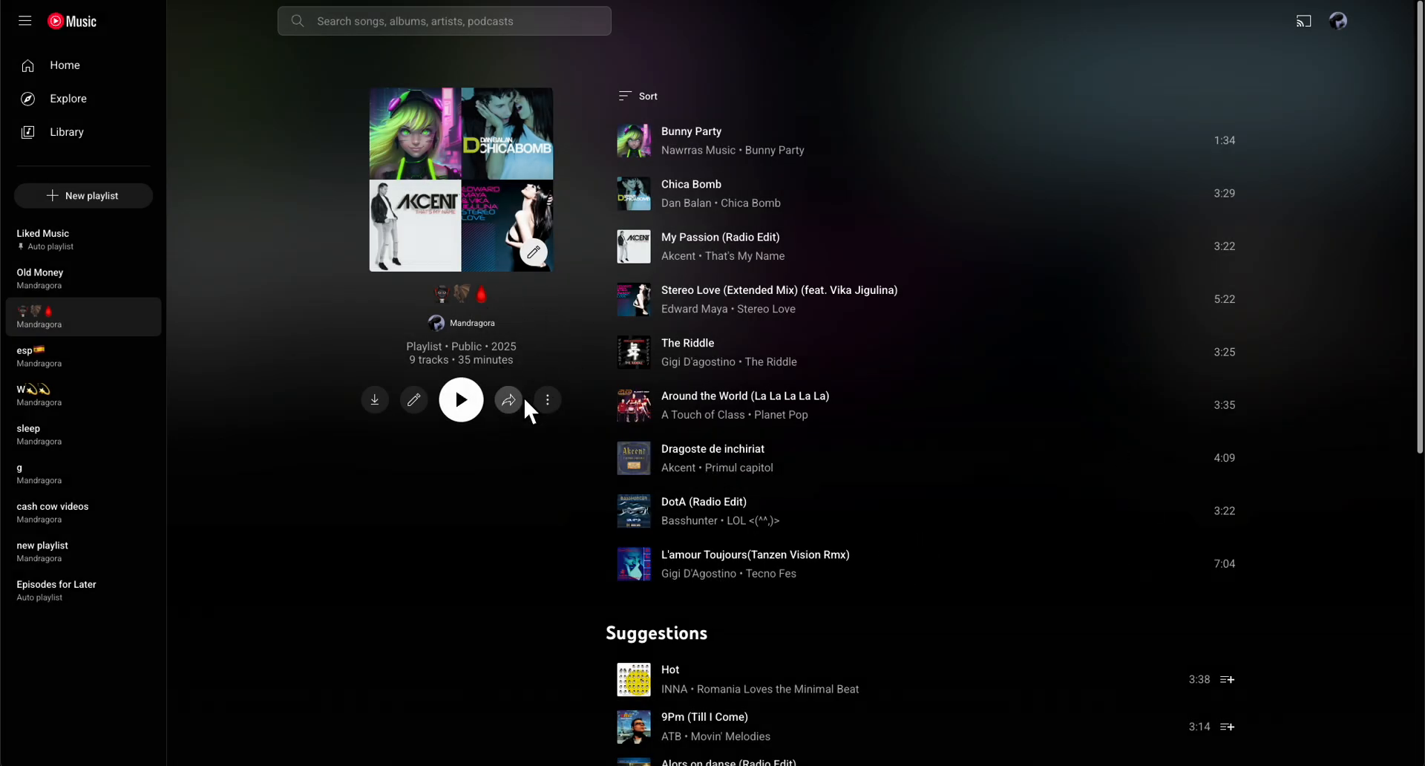
pyautogui.click(509, 399)
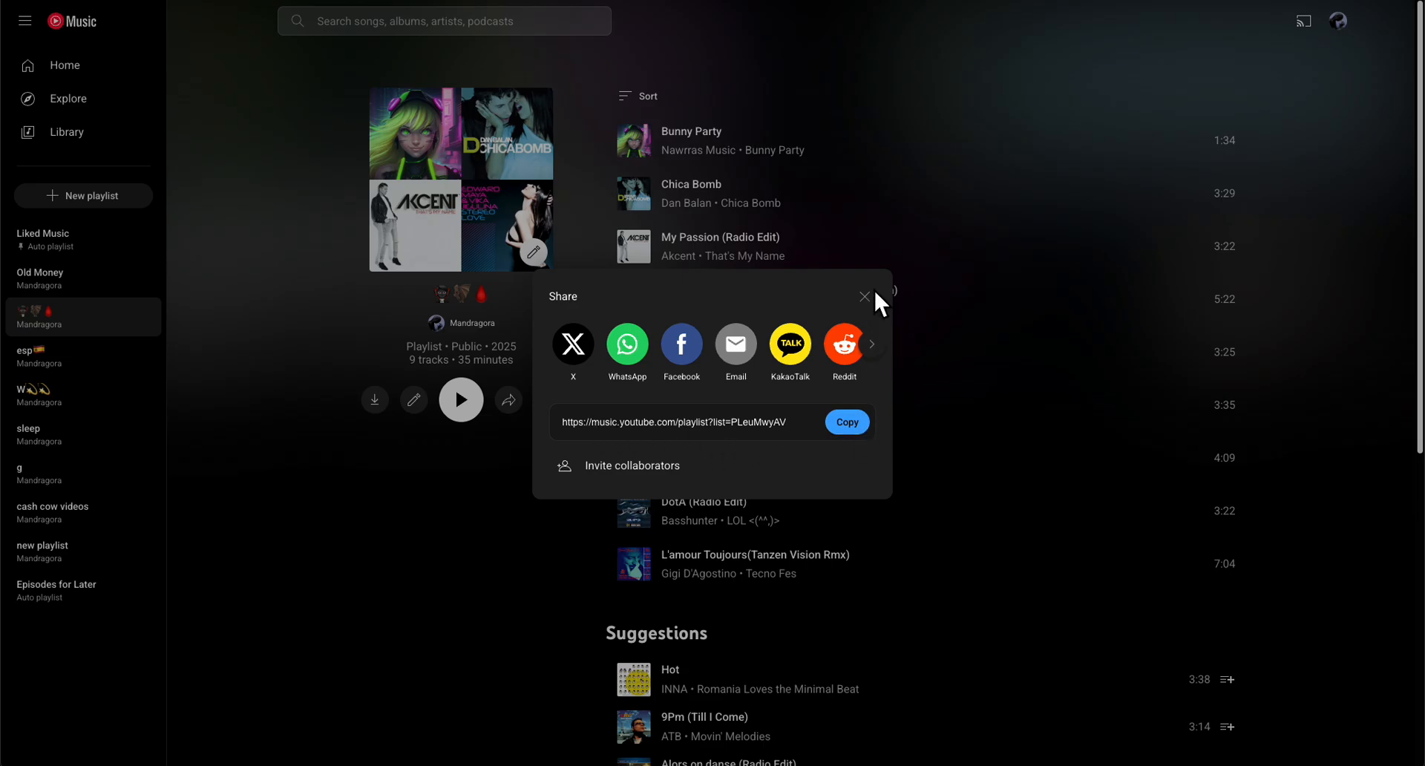
pyautogui.click(864, 298)
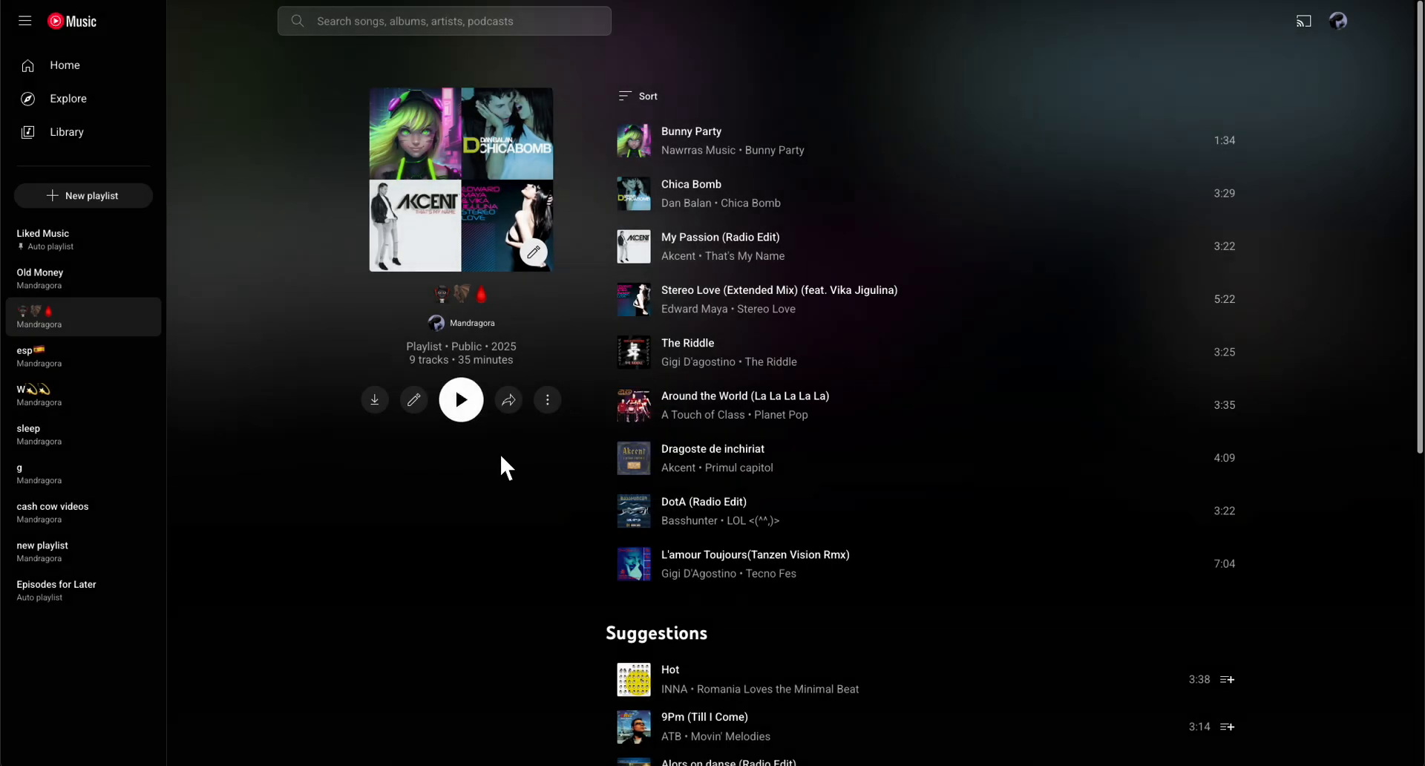
pyautogui.moveTo(702, 415)
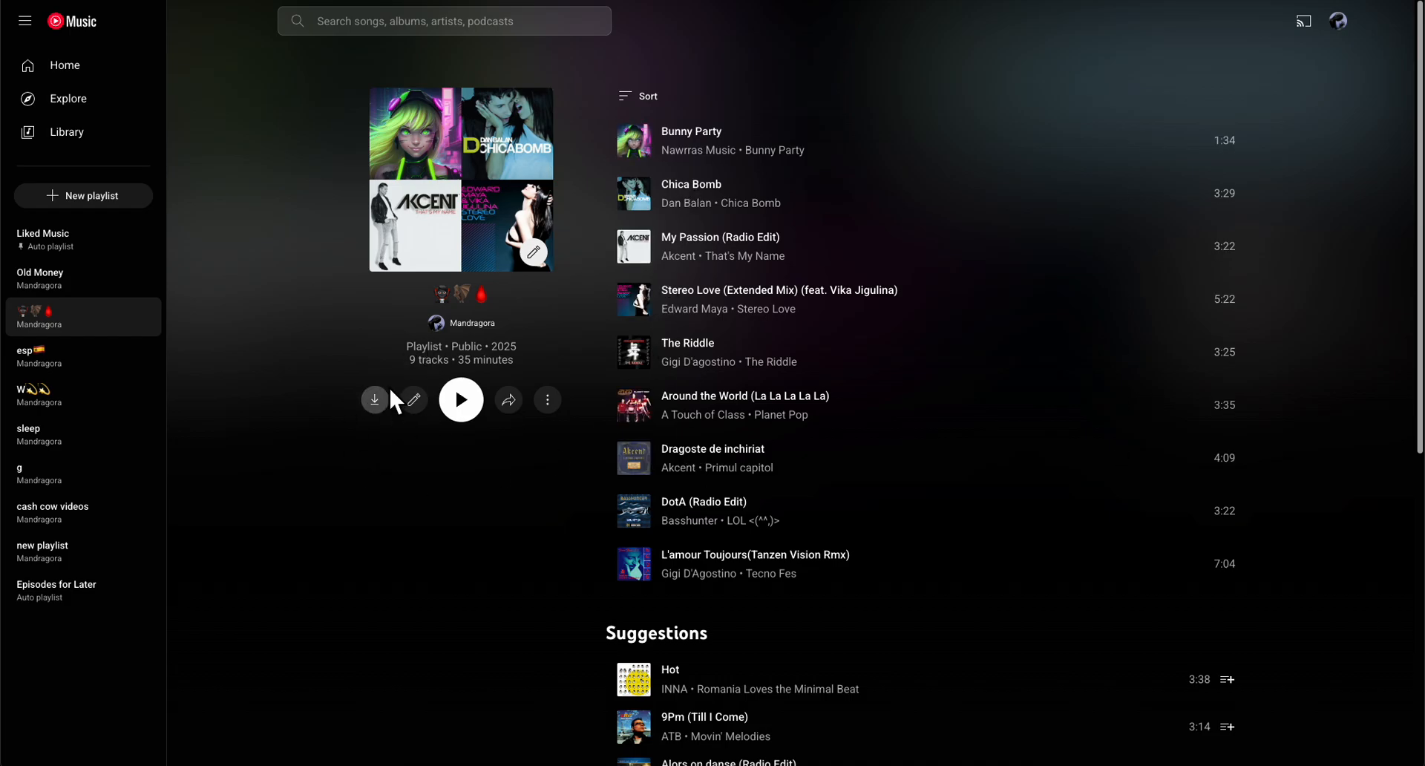
pyautogui.click(546, 399)
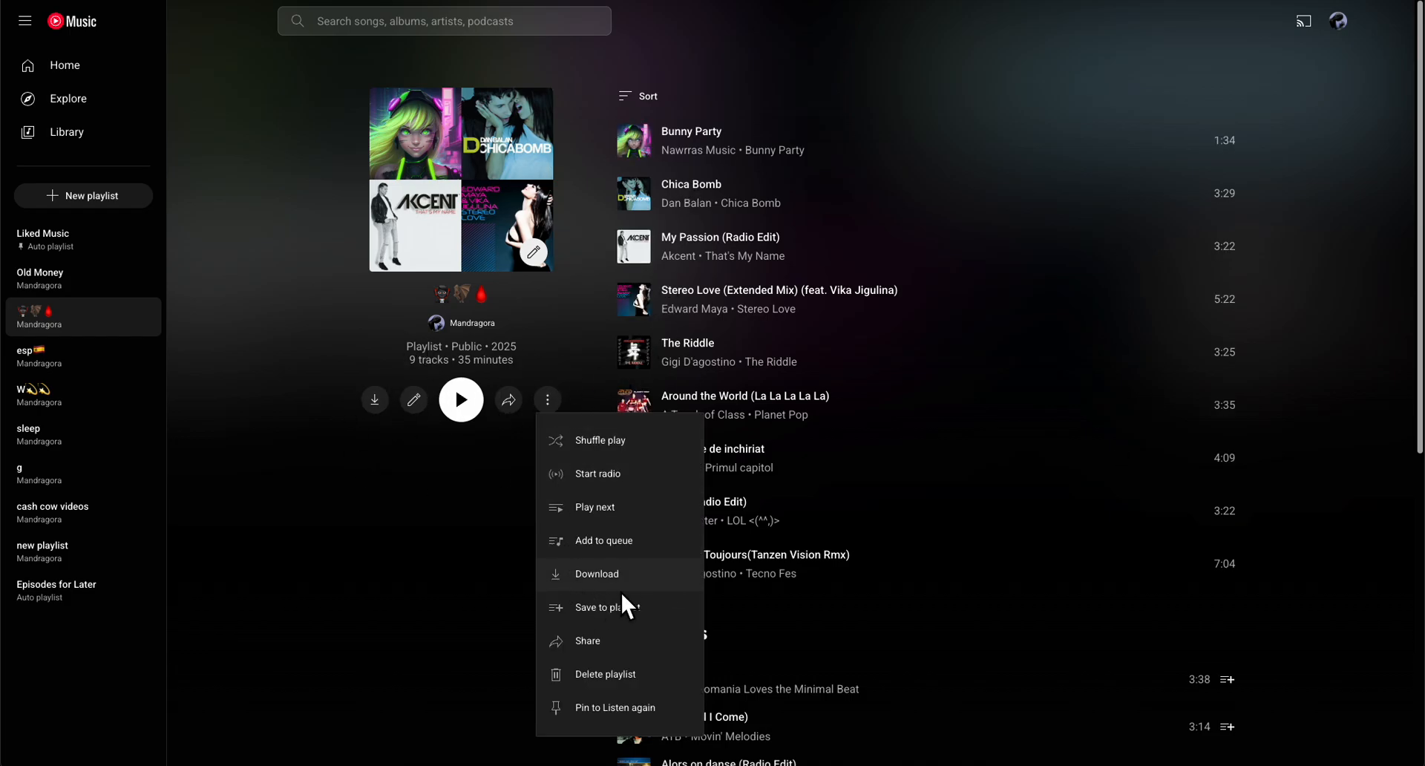
pyautogui.moveTo(621, 620)
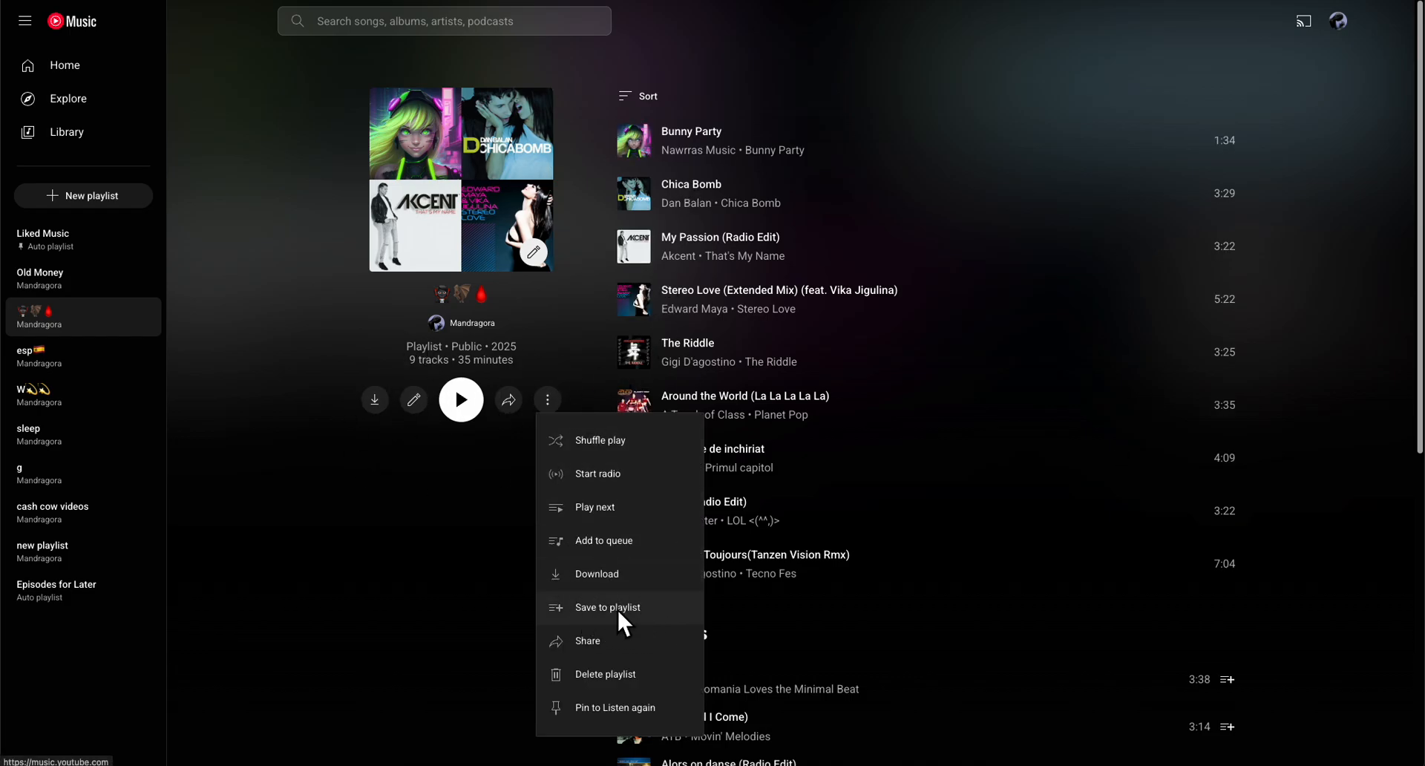
pyautogui.moveTo(442, 561)
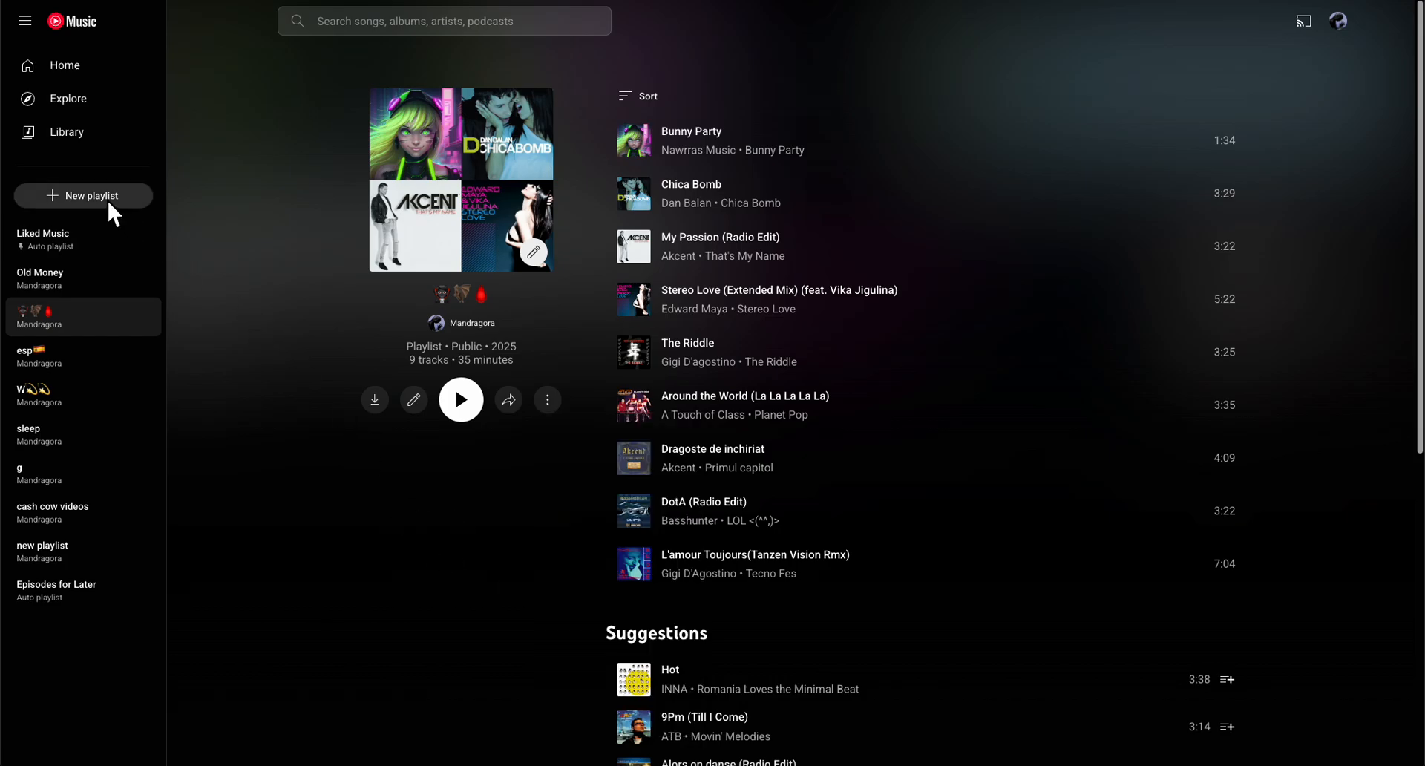
pyautogui.click(83, 196)
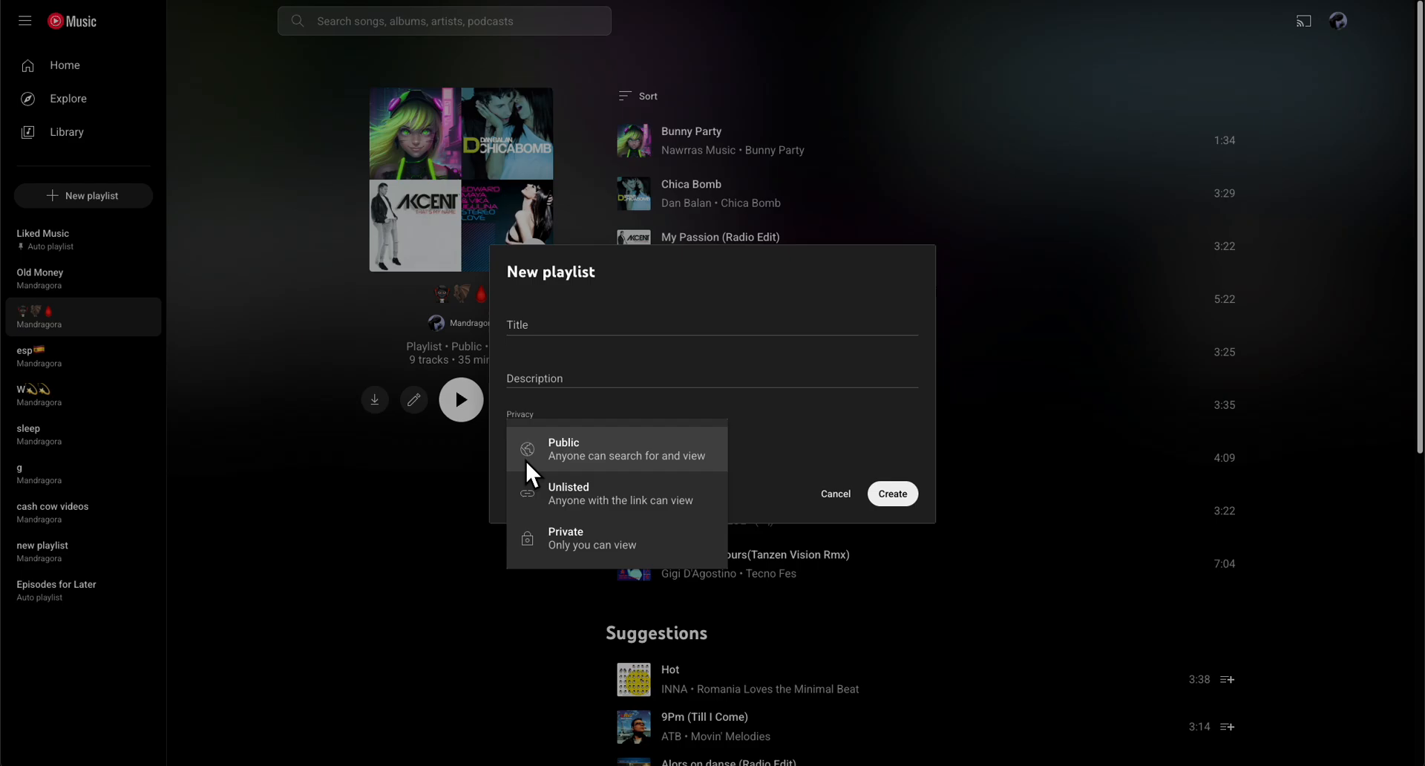
pyautogui.moveTo(595, 474)
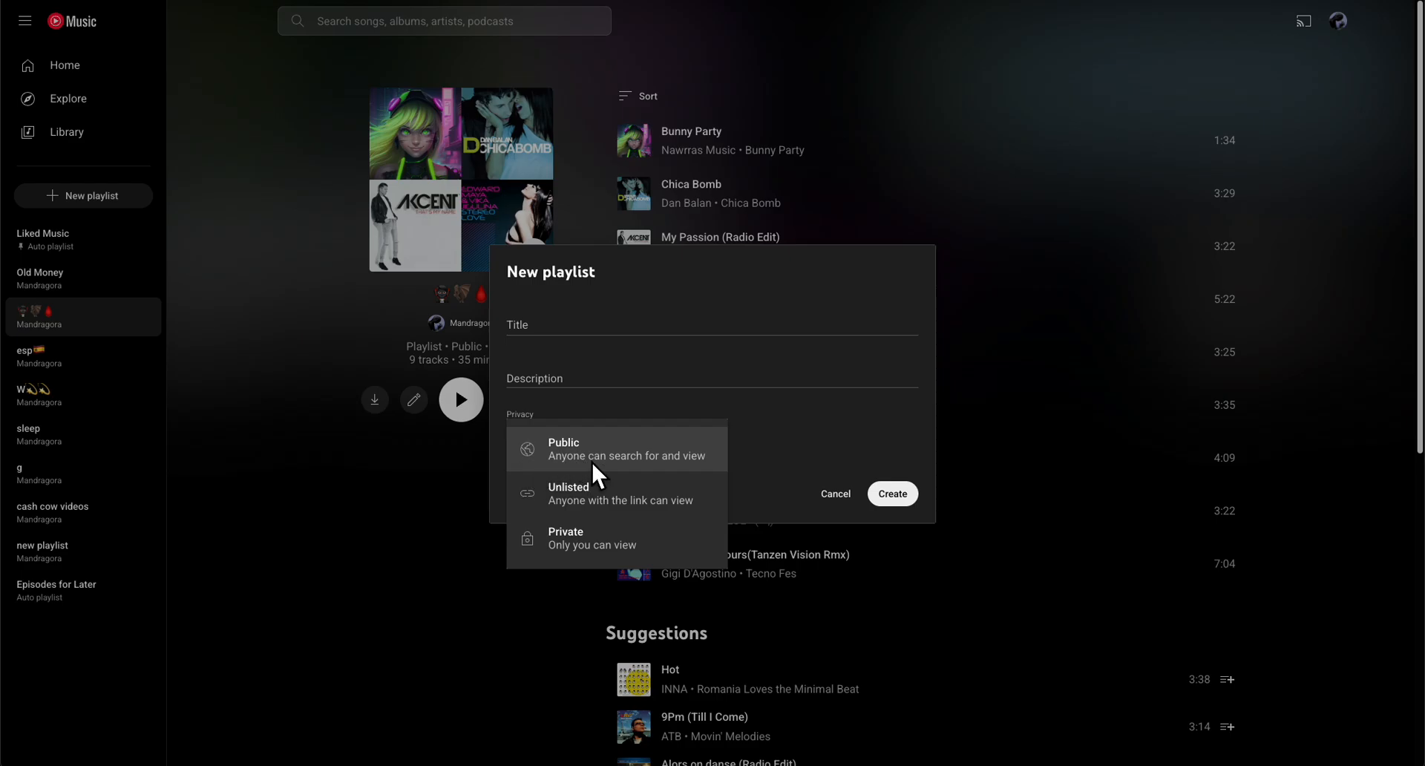
pyautogui.moveTo(620, 523)
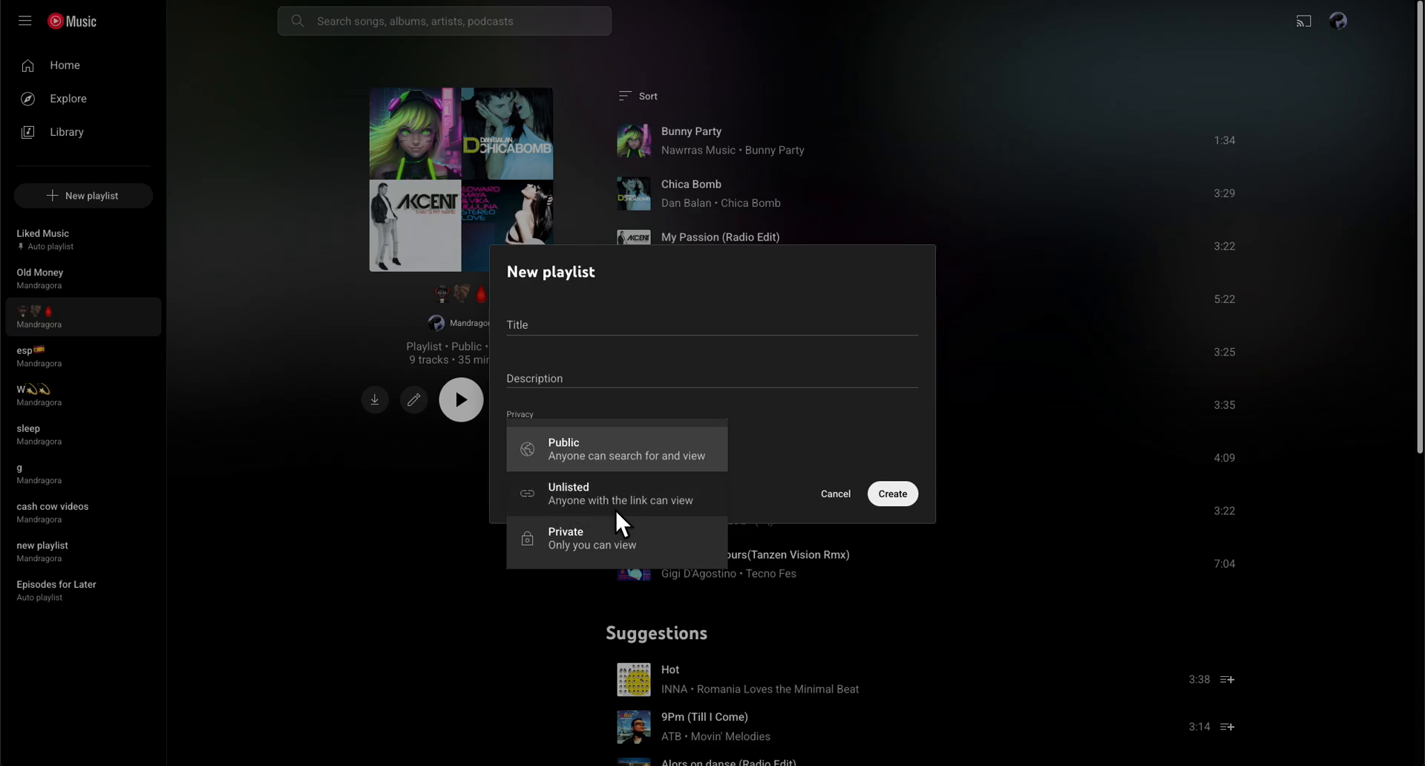
pyautogui.moveTo(568, 520)
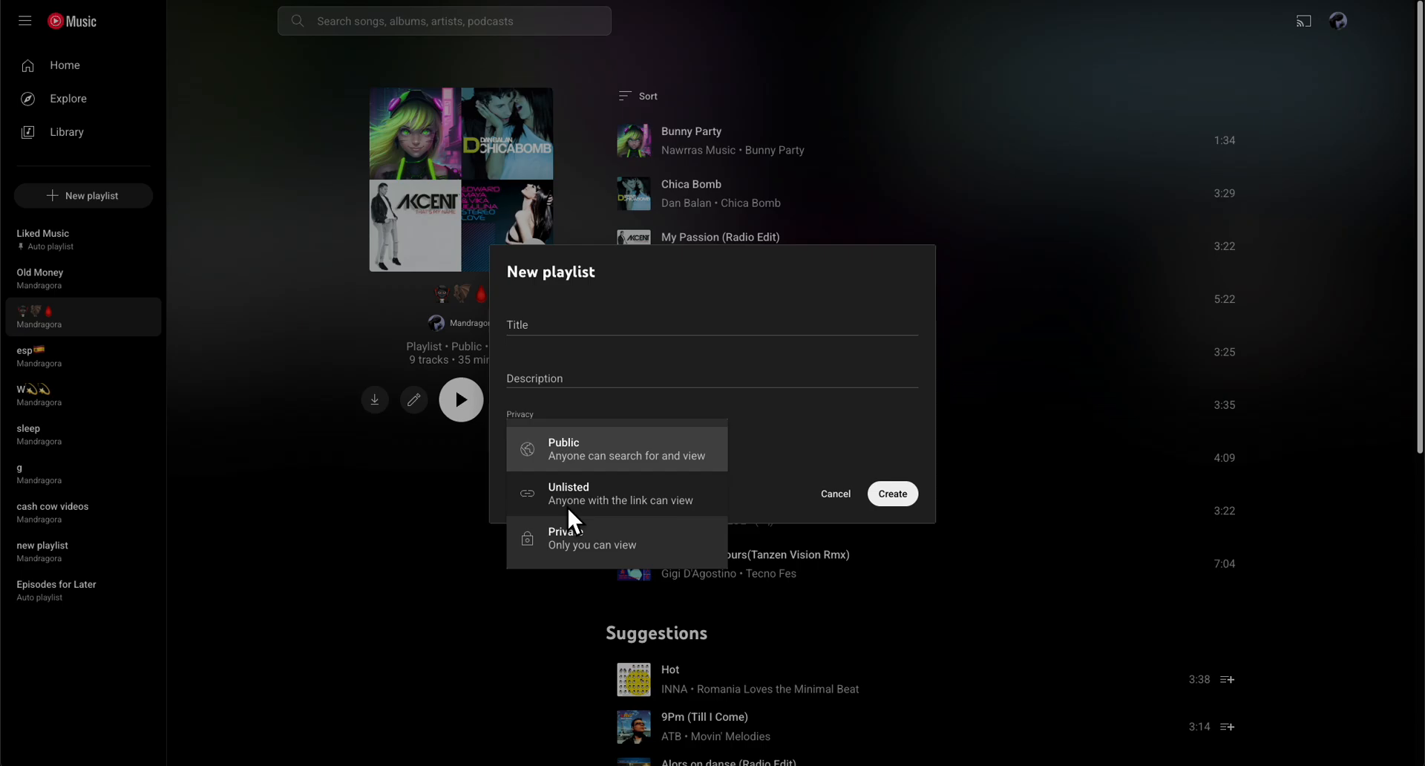
pyautogui.click(833, 493)
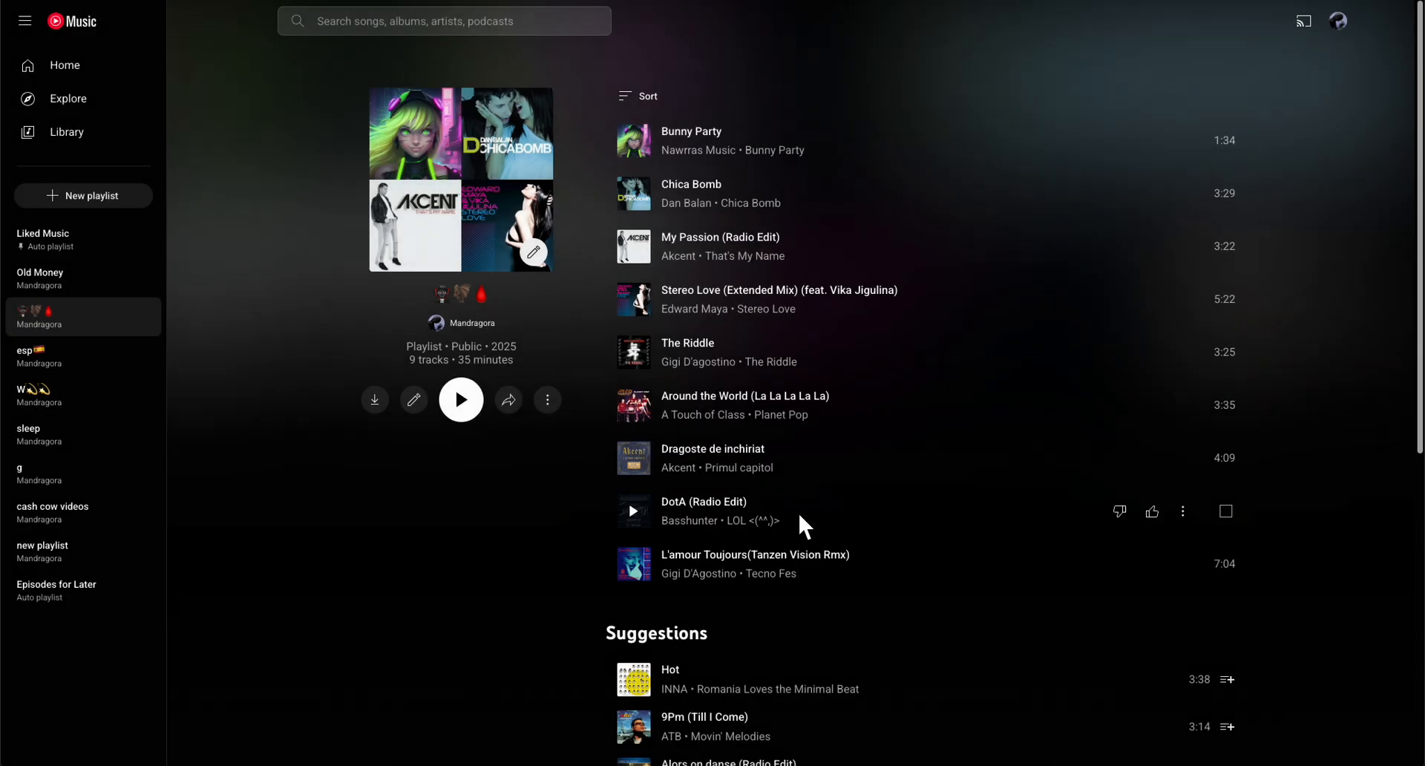
pyautogui.moveTo(462, 521)
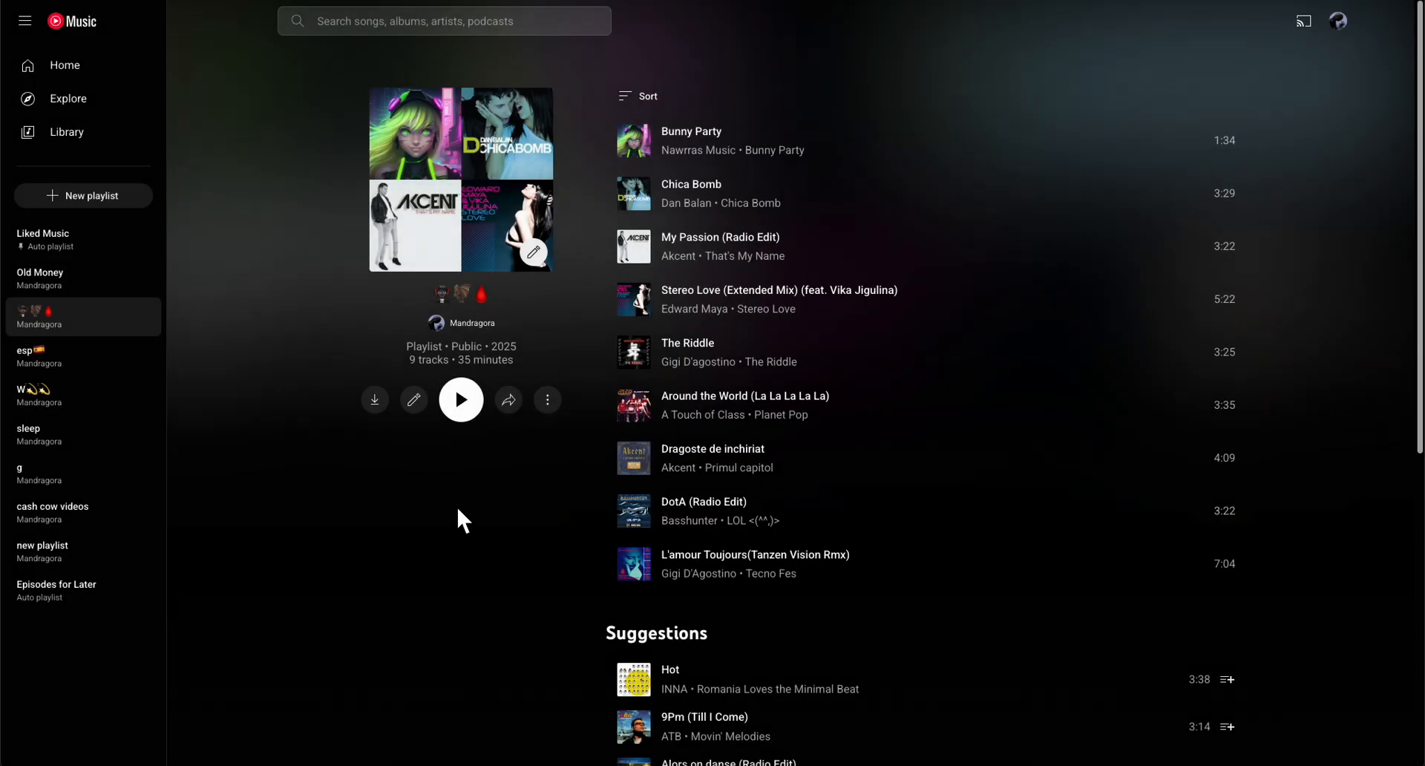